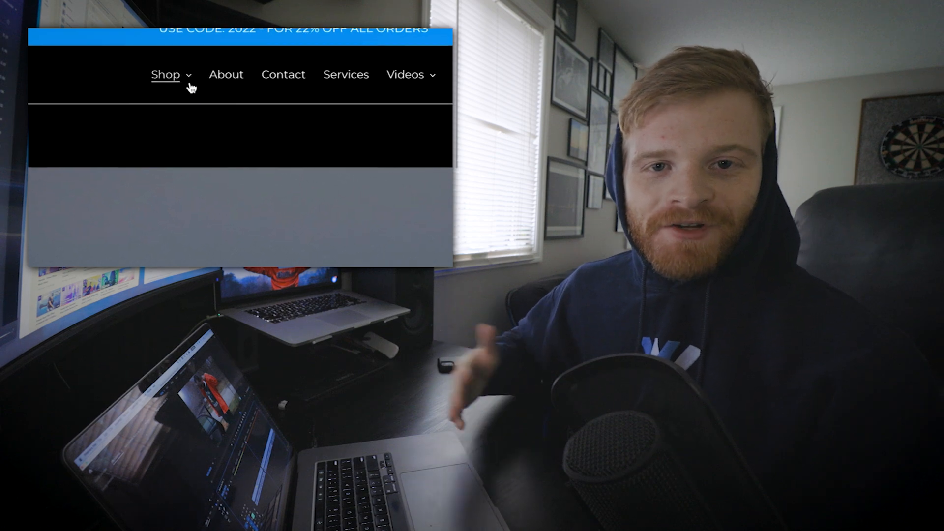
Navigate from the Shop menu to the Free Pack download page
click(166, 74)
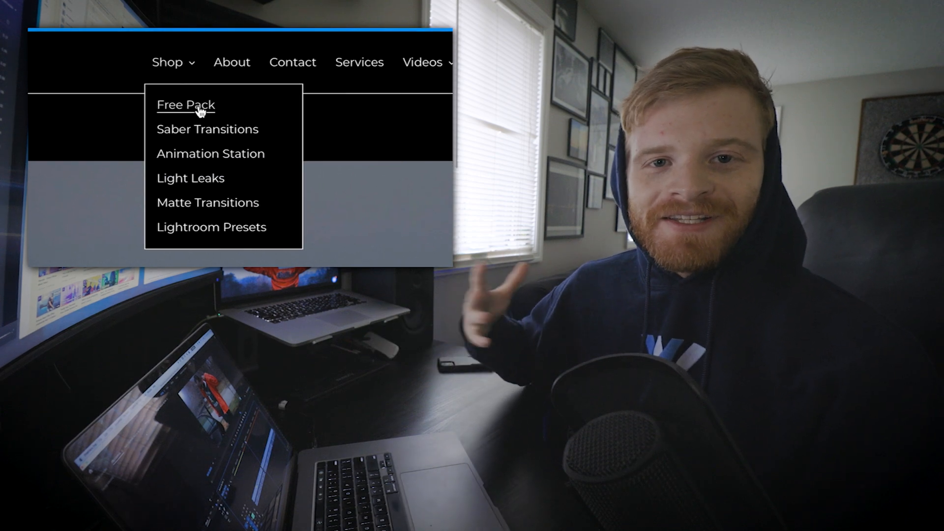
click(185, 105)
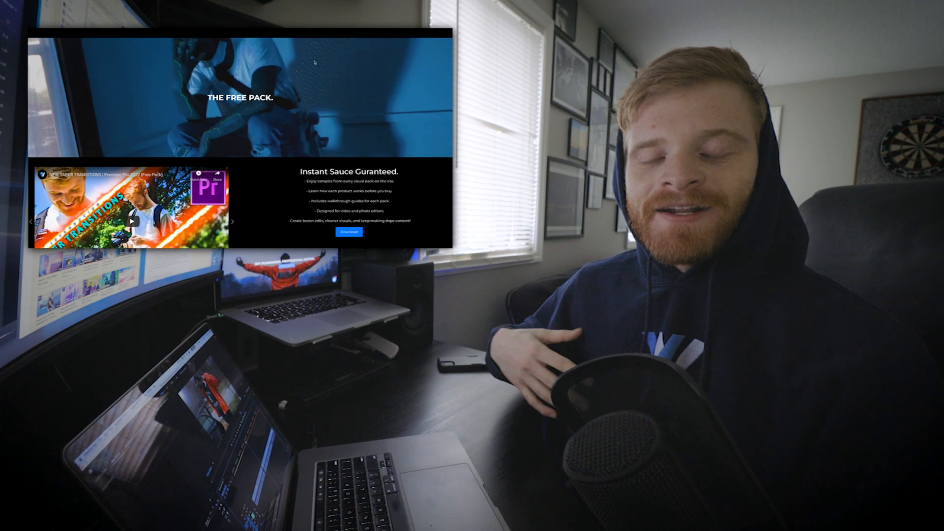